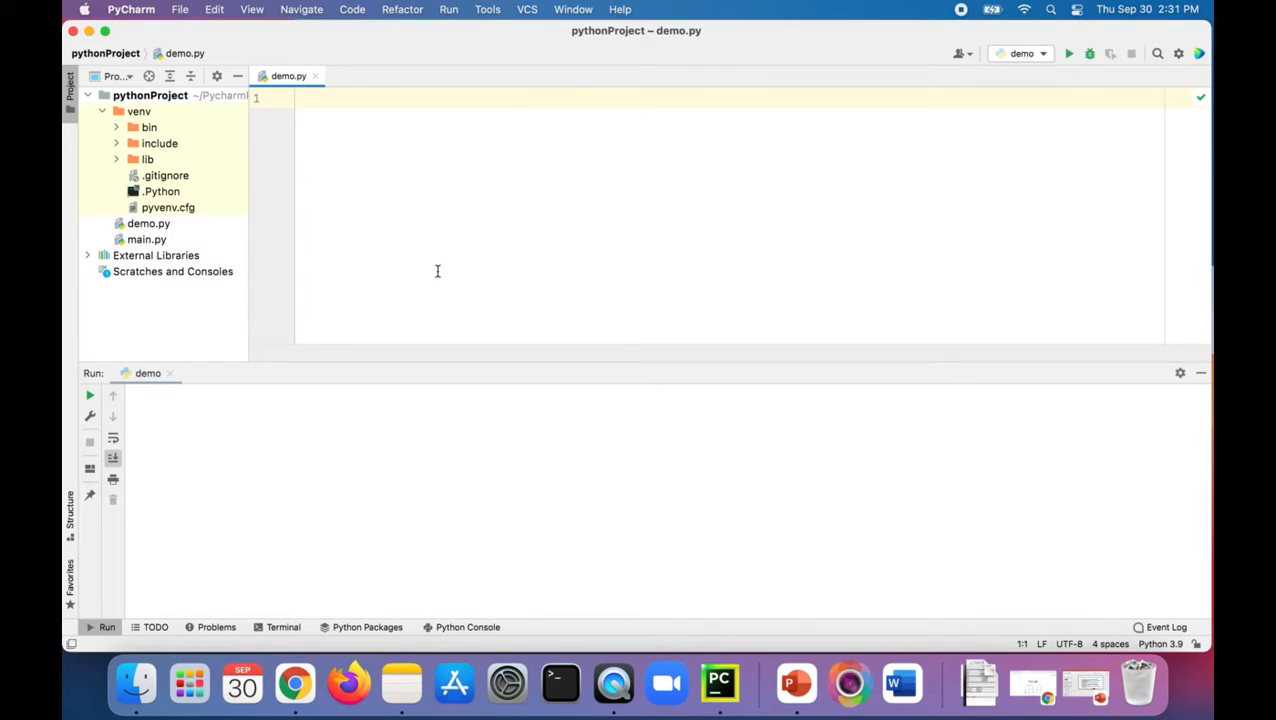
# Write def sum() setting a = 5, b = 3, printing 'sum is' with a+b, and run it
pyautogui.write('def f')
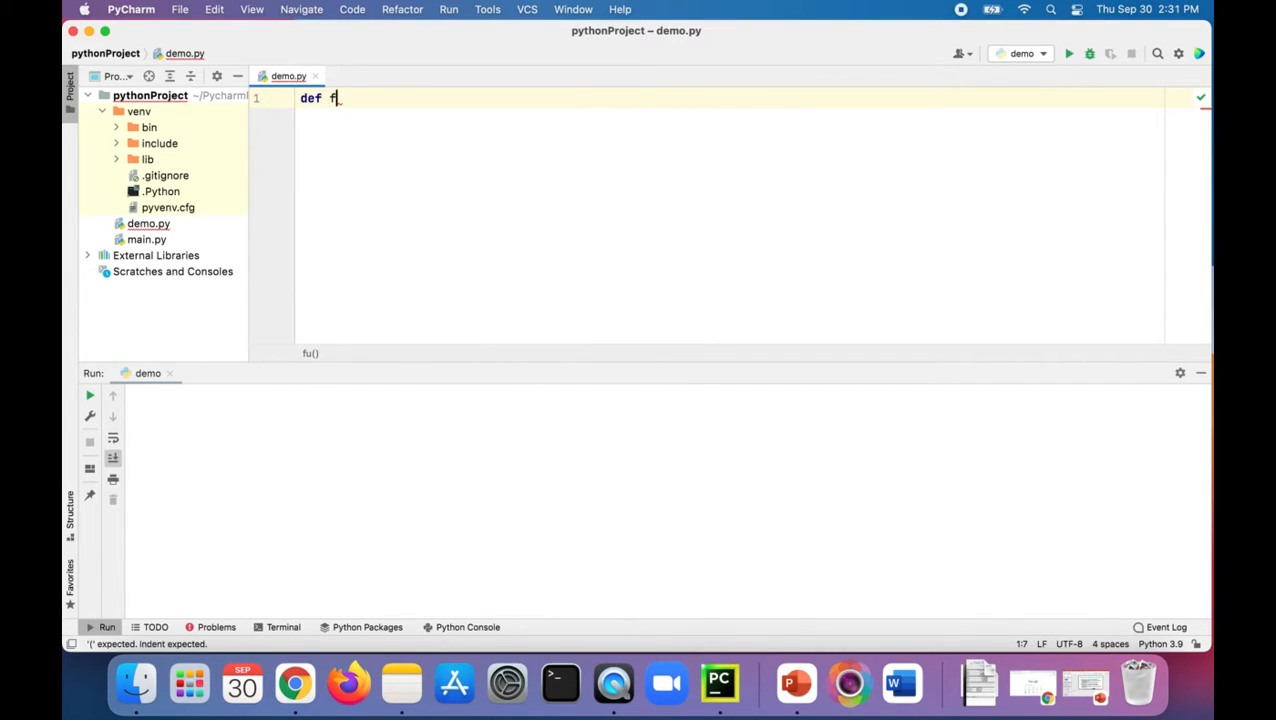
pyautogui.write('sum():')
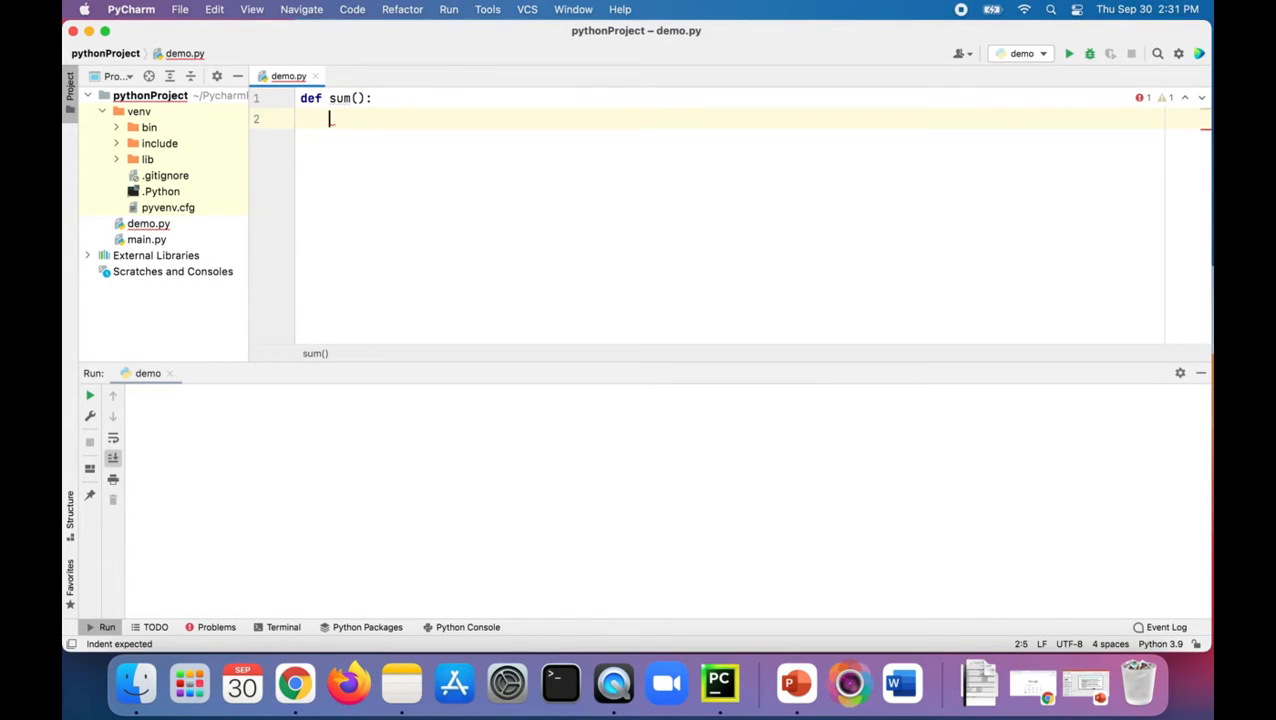
pyautogui.write('a =')
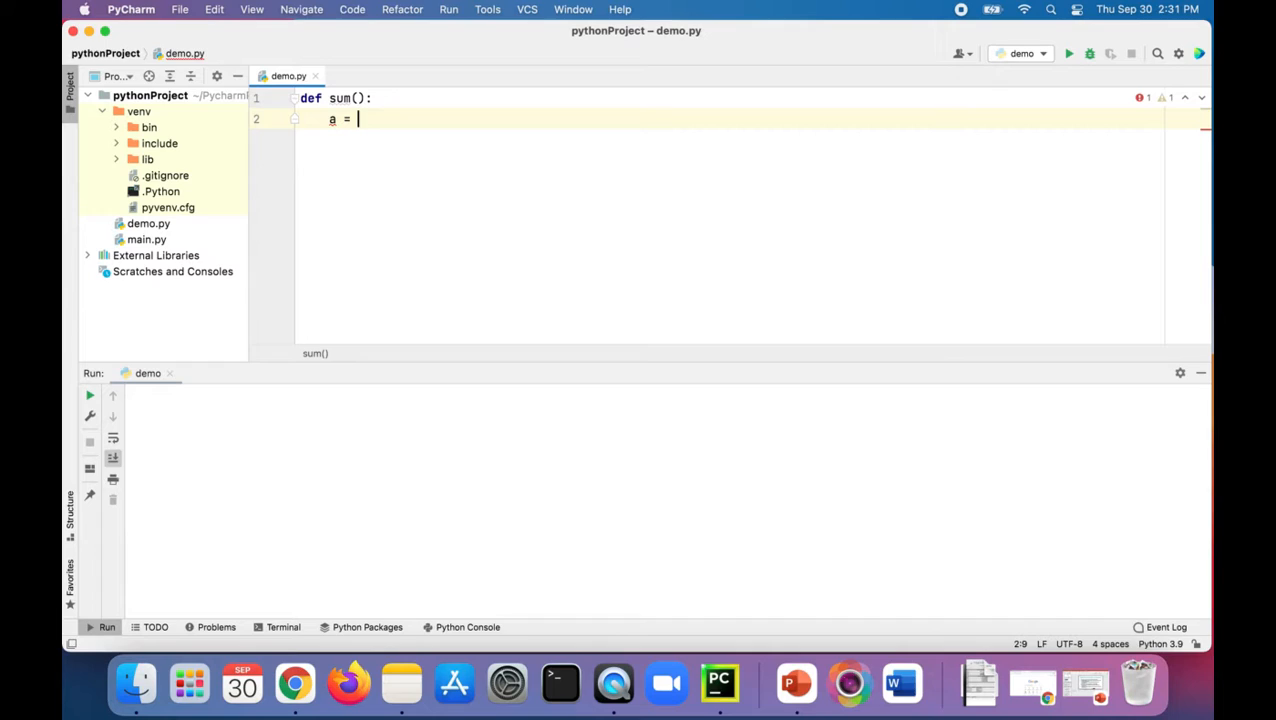
pyautogui.write('5')
pyautogui.write('print')
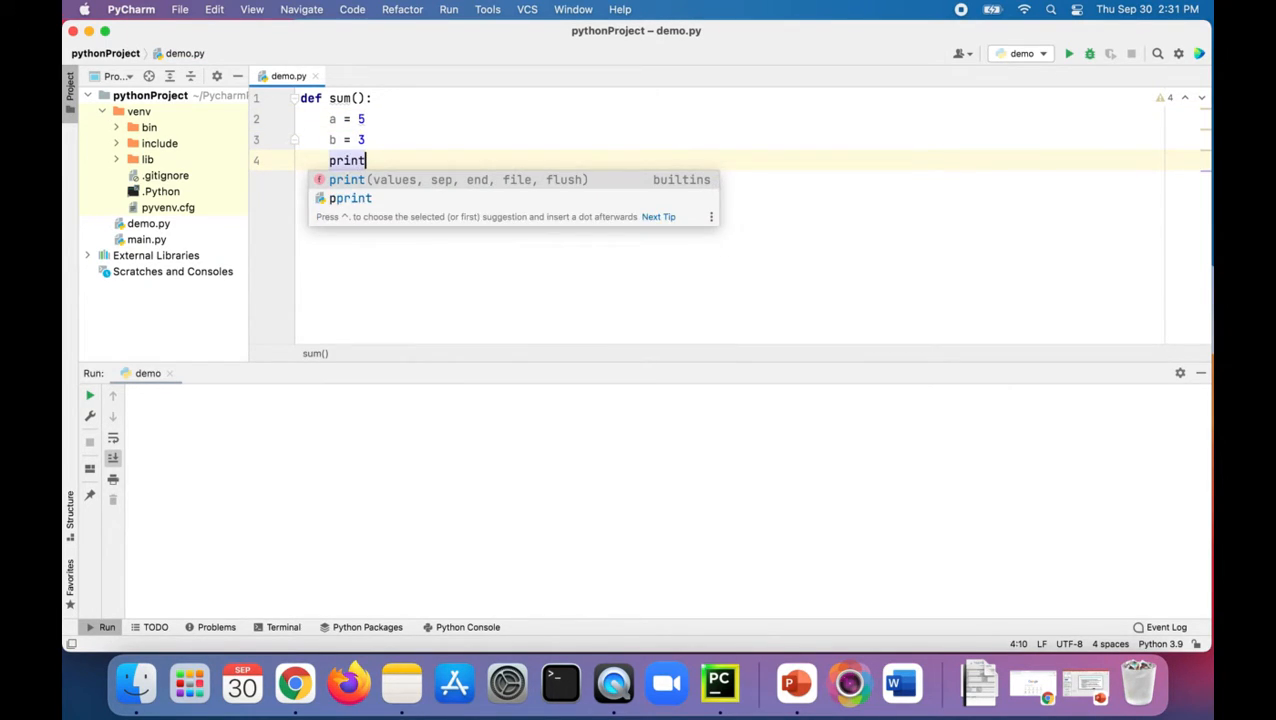
pyautogui.write("('sum'")
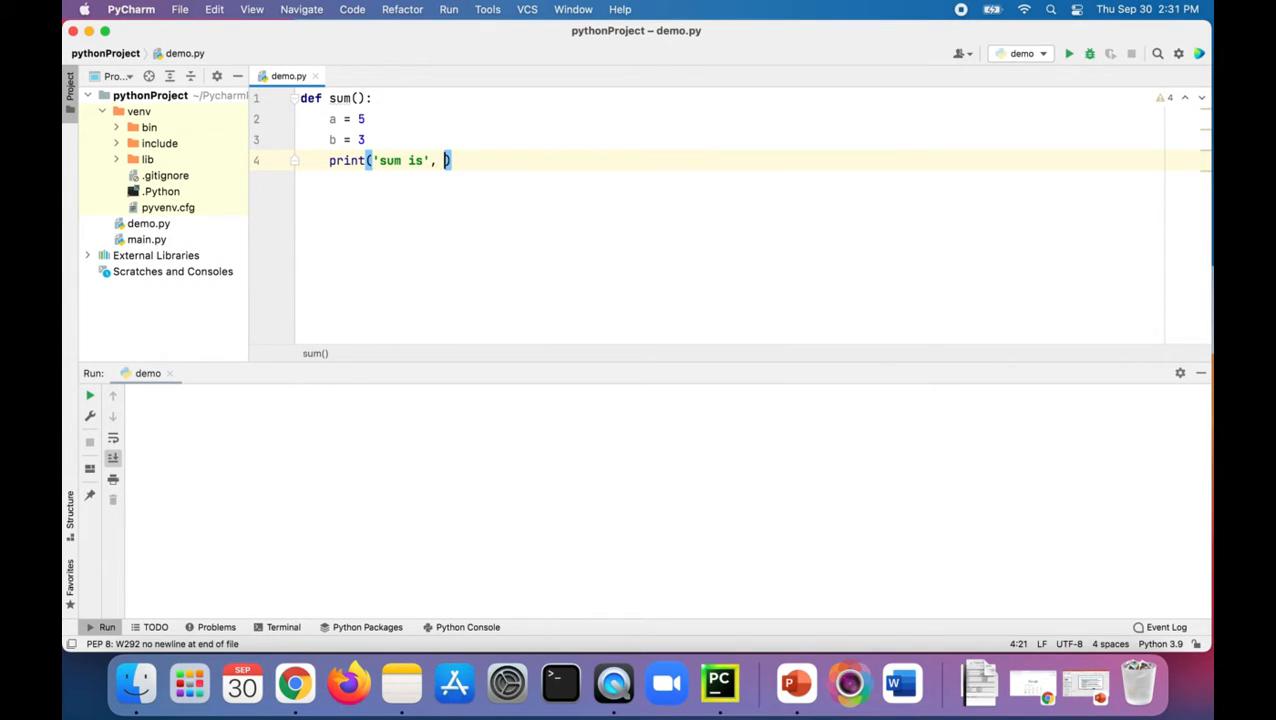
pyautogui.write('a+b')
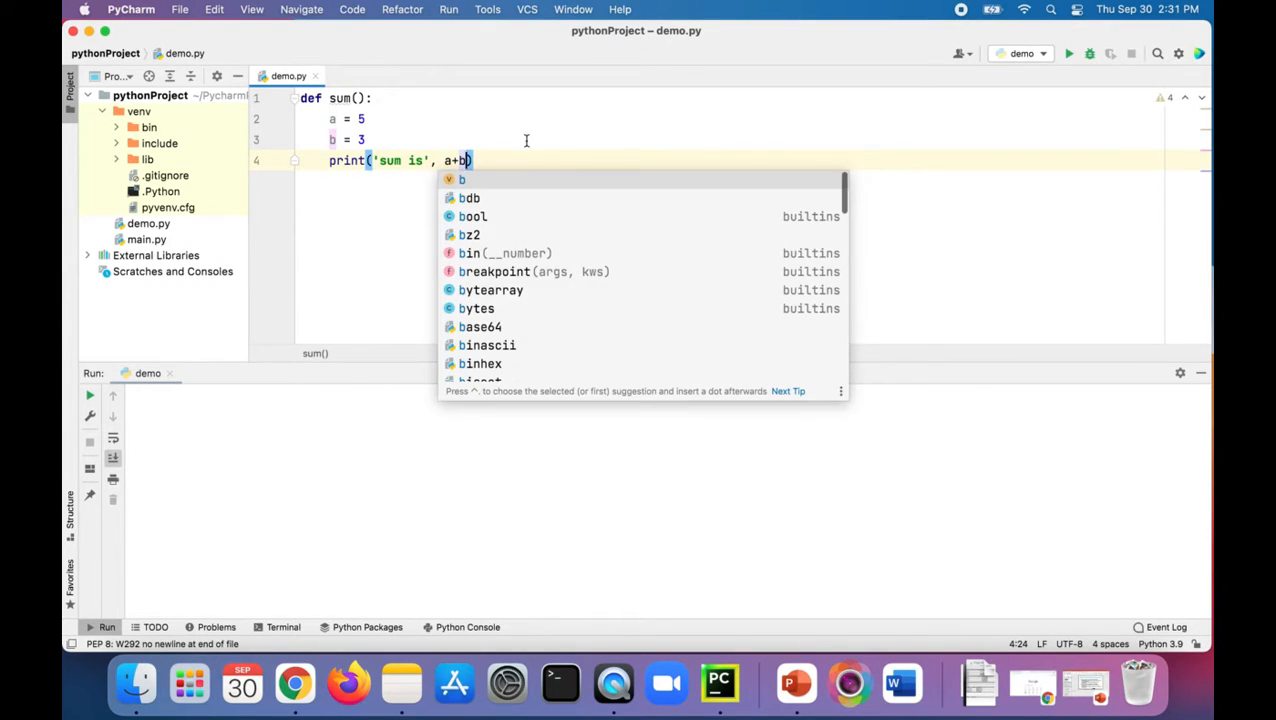
pyautogui.click(1069, 53)
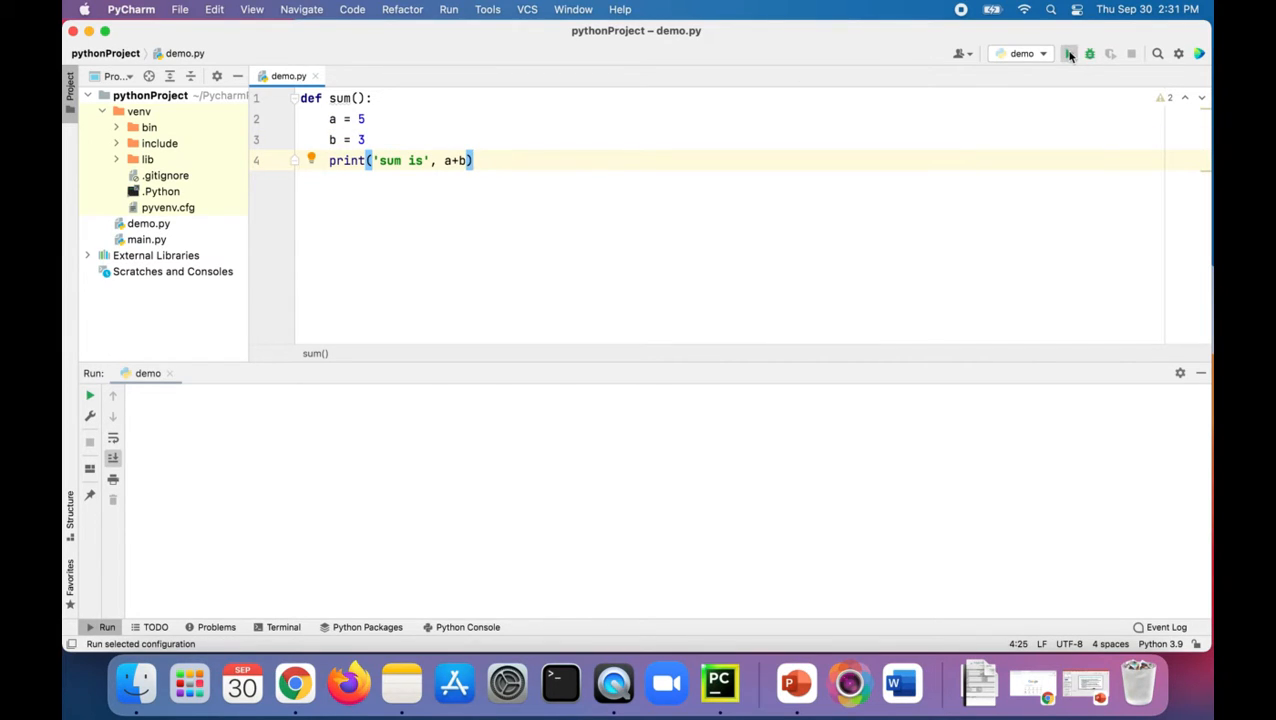
pyautogui.click(1069, 53)
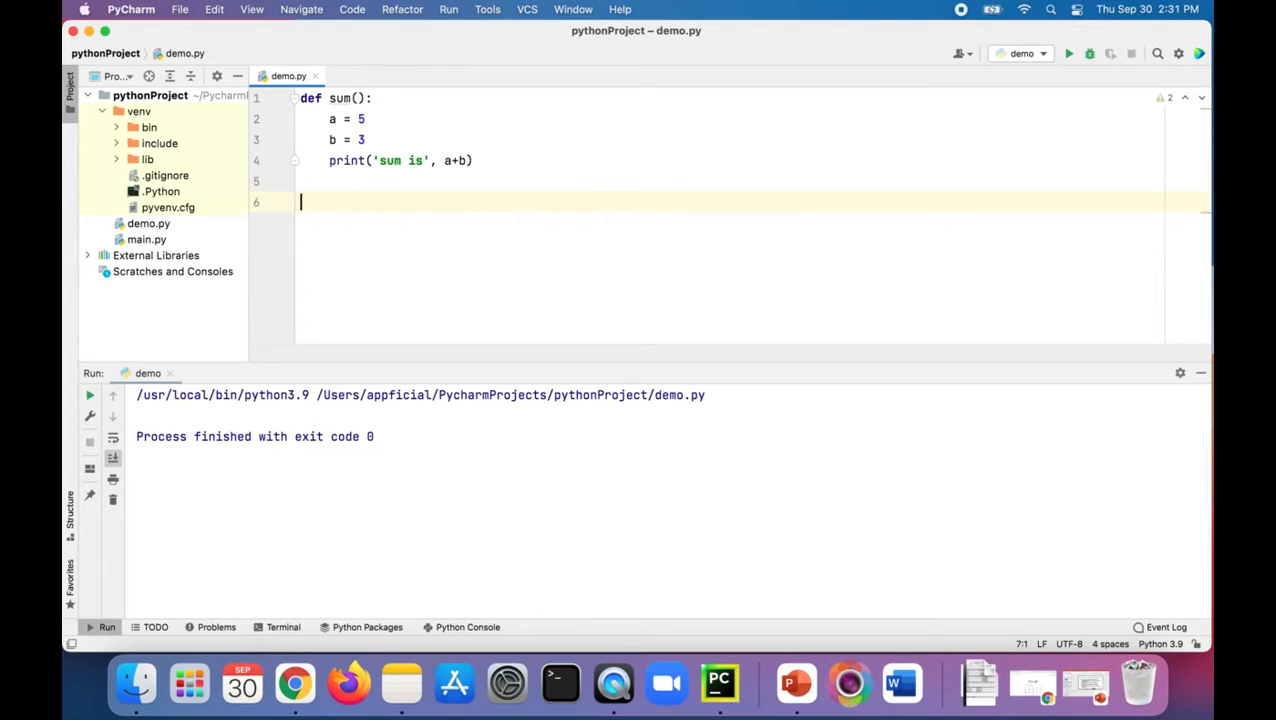
# Call sum() below the definition, run demo.py, and select b's value to change it to 7
pyautogui.write('sum()')
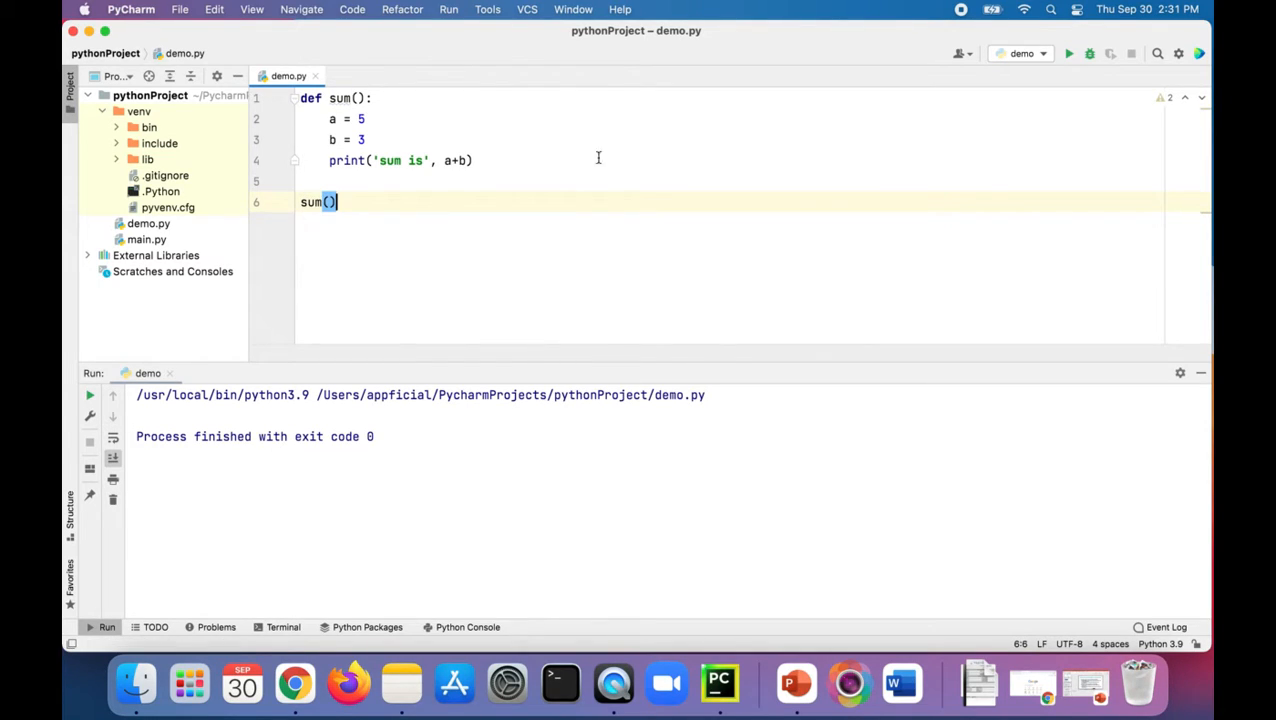
pyautogui.click(1068, 53)
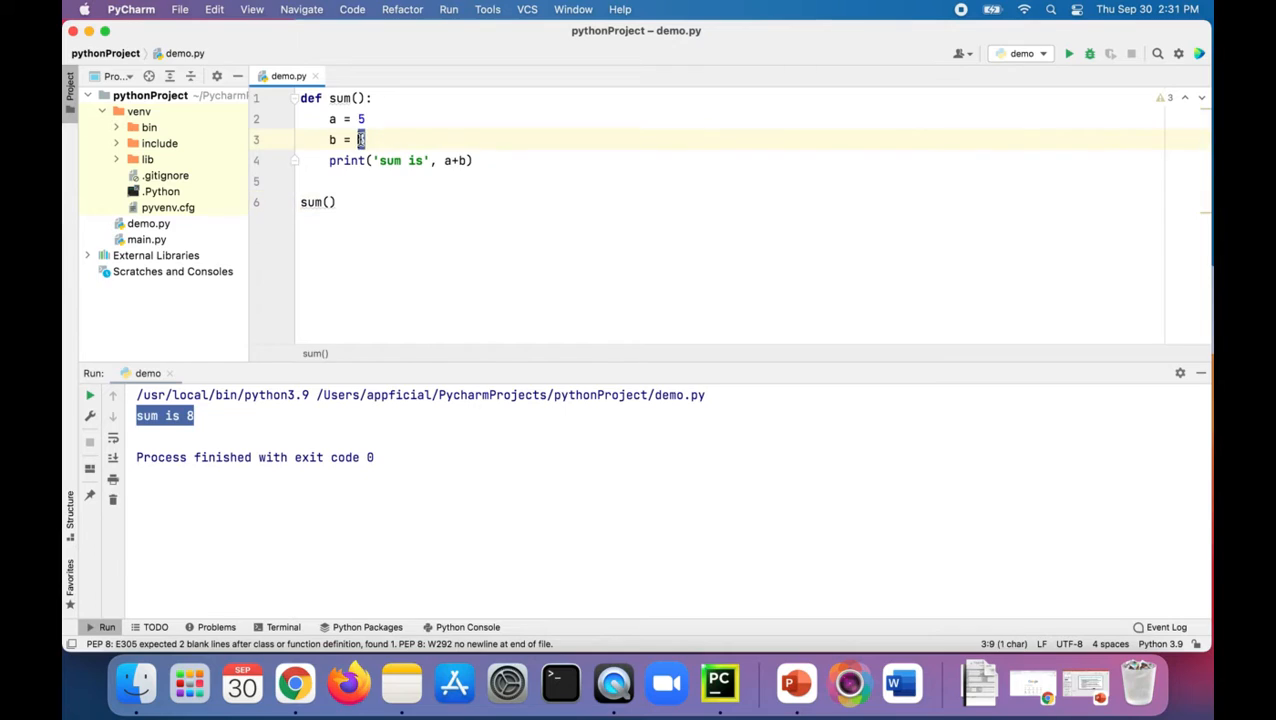
pyautogui.click(1069, 54)
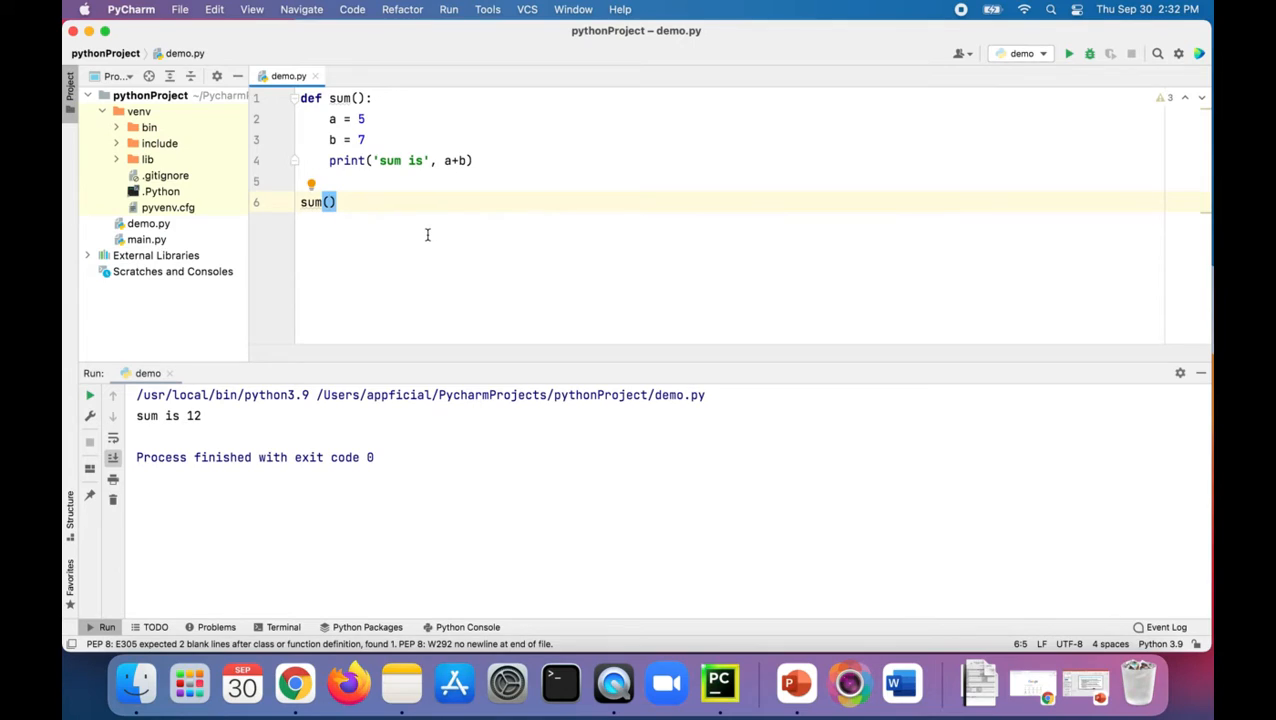
# Pass 5, 7 to the sum() call and add parameters x, y to the definition
pyautogui.write('5, 7')
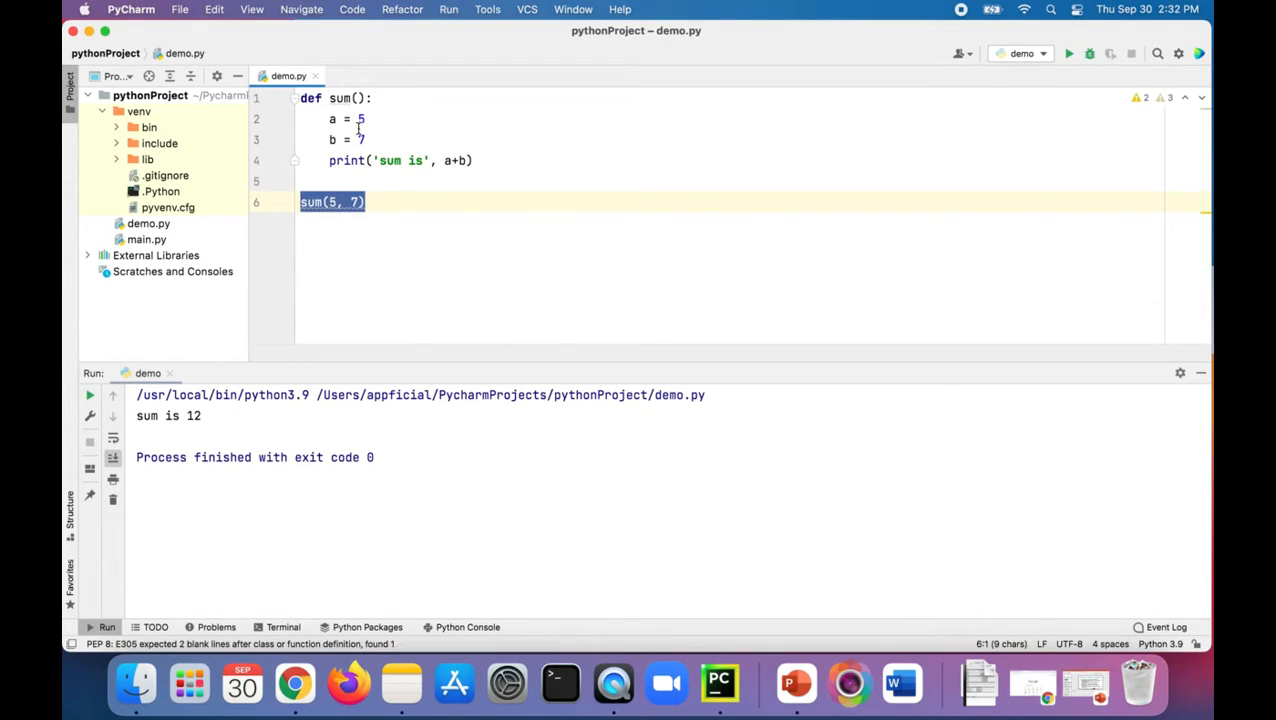
pyautogui.click(365, 119)
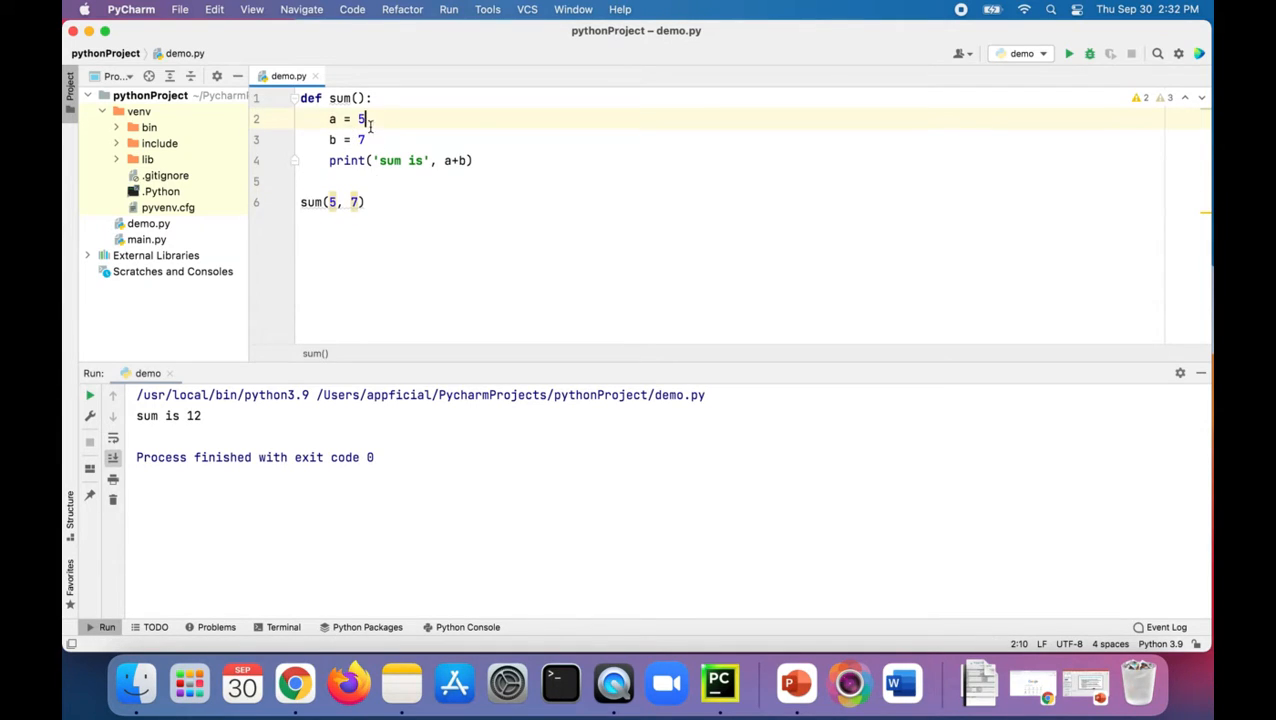
pyautogui.click(357, 98)
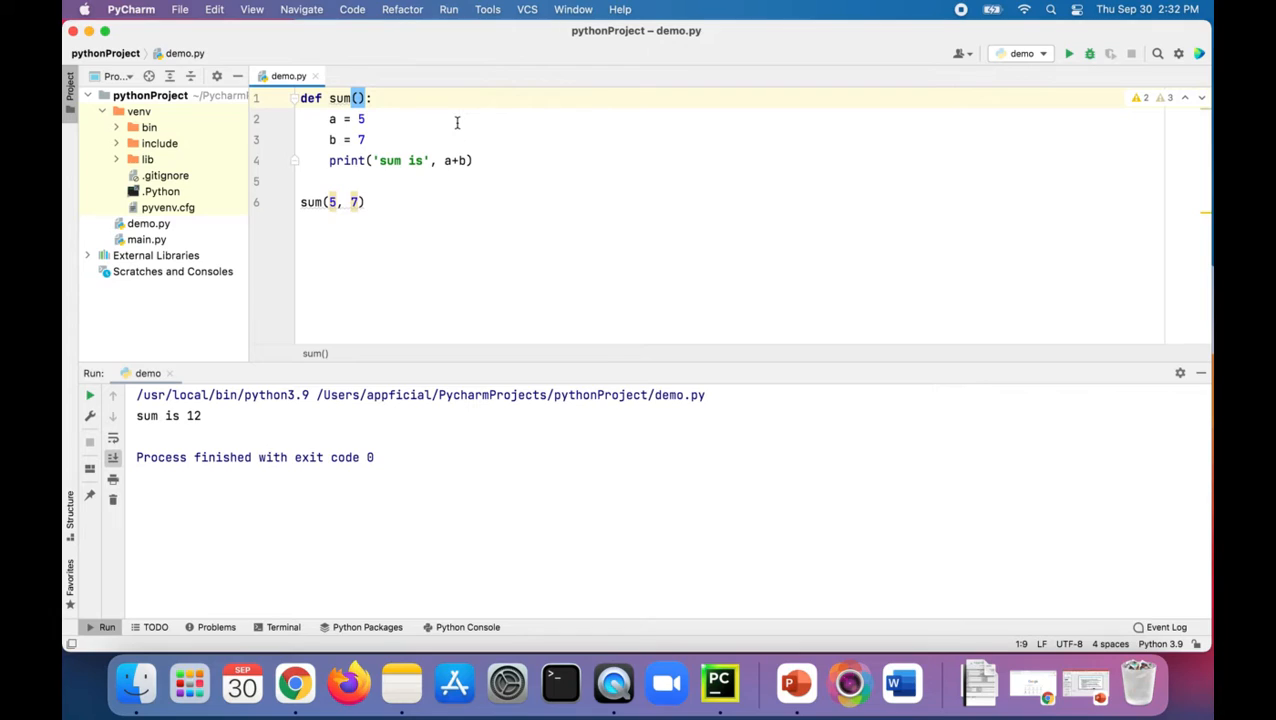
pyautogui.write('x, y')
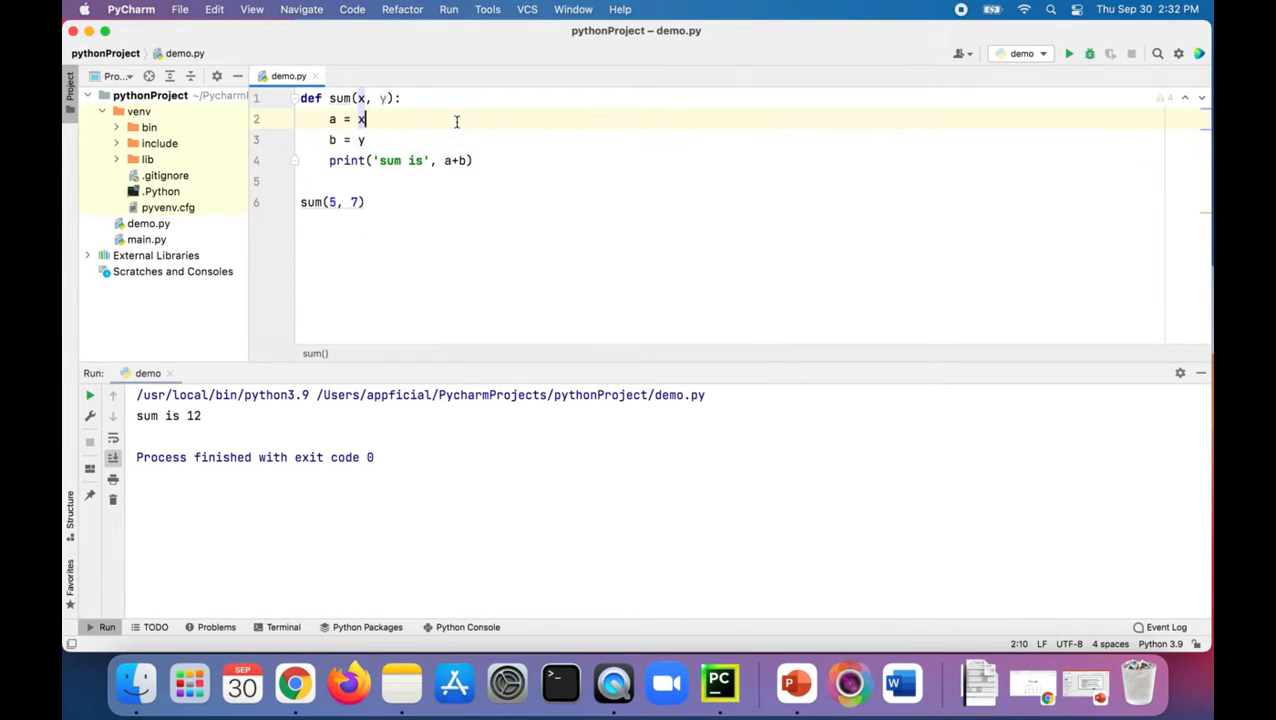
# Point out the a = x and b = y assignments in the function body
pyautogui.click(368, 202)
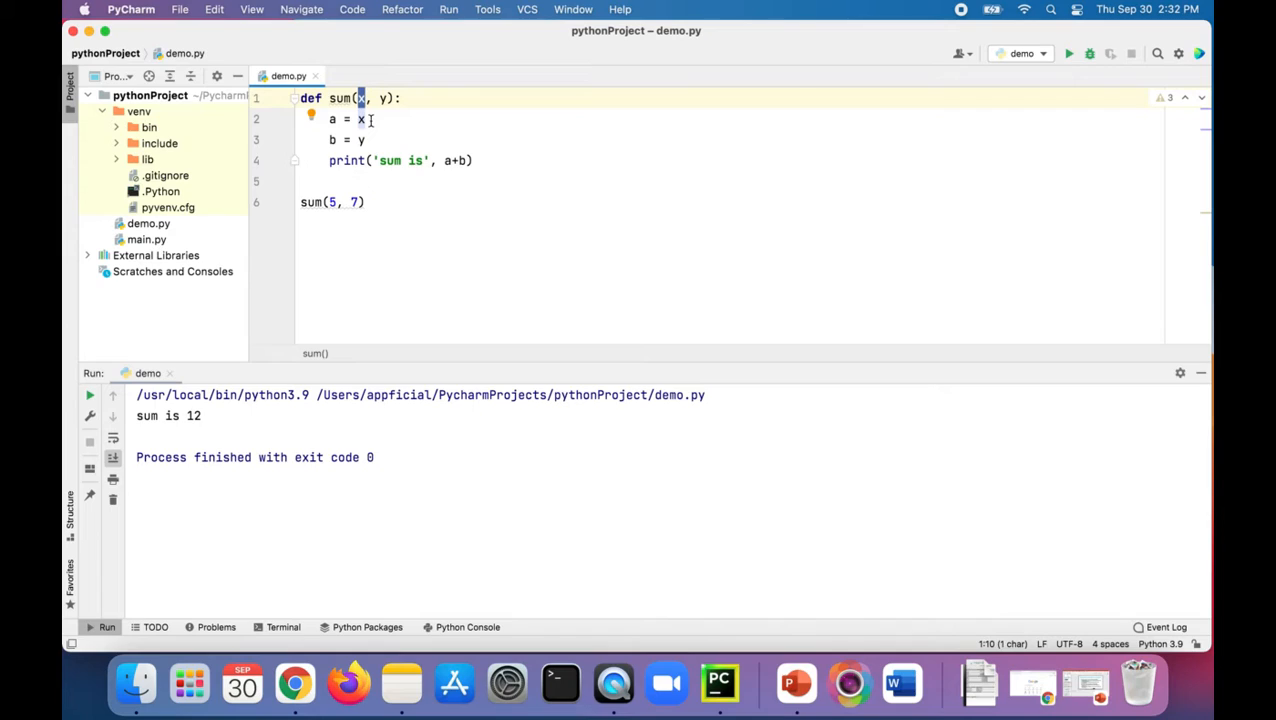
pyautogui.click(354, 202)
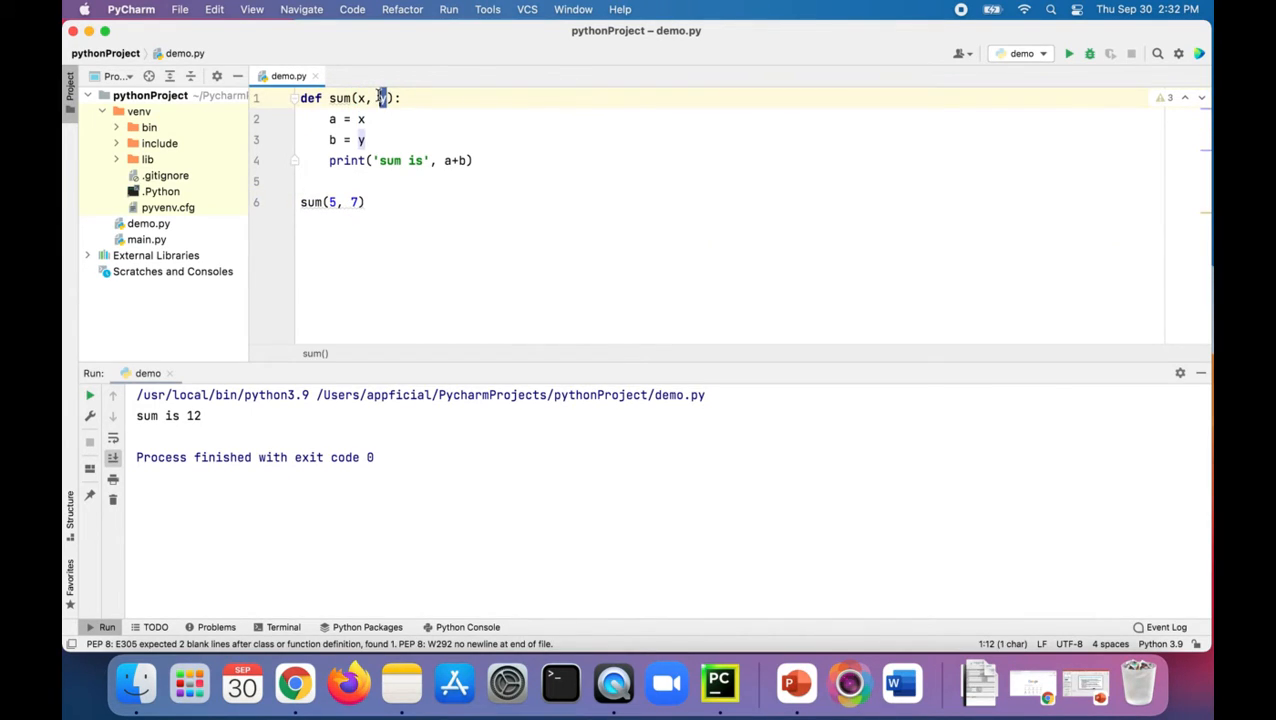
pyautogui.click(331, 140)
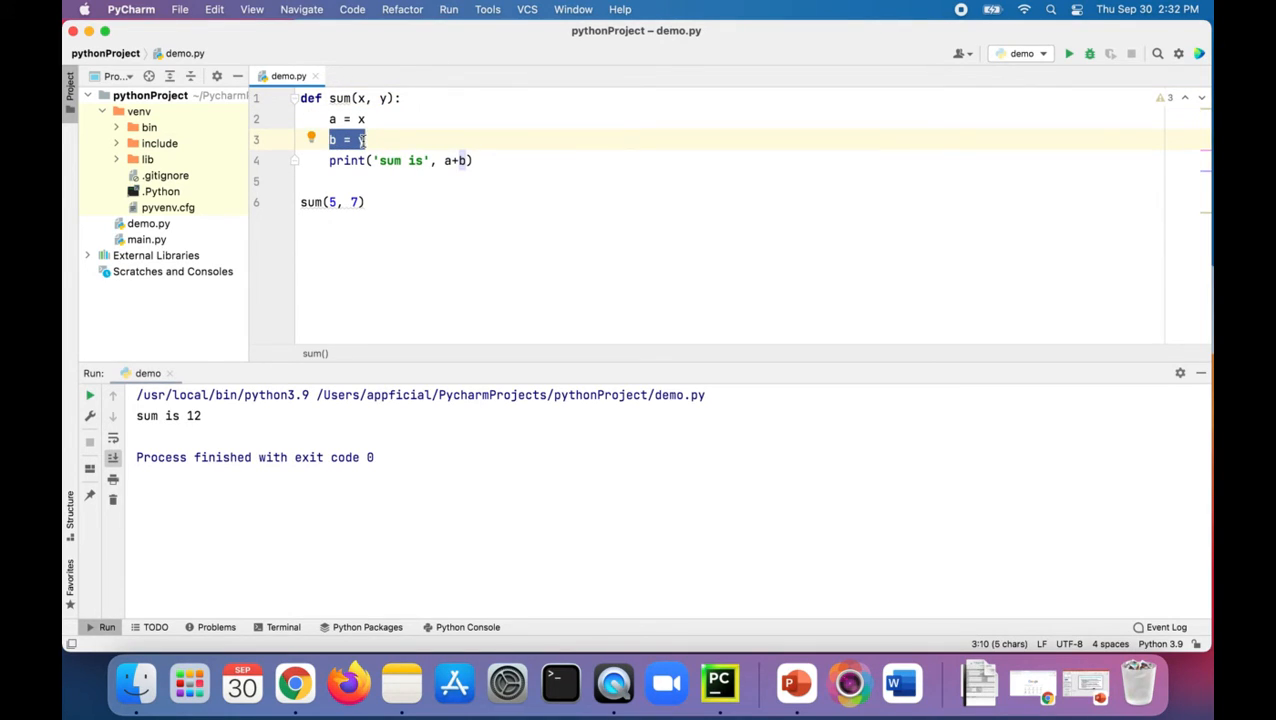
pyautogui.moveTo(473, 174)
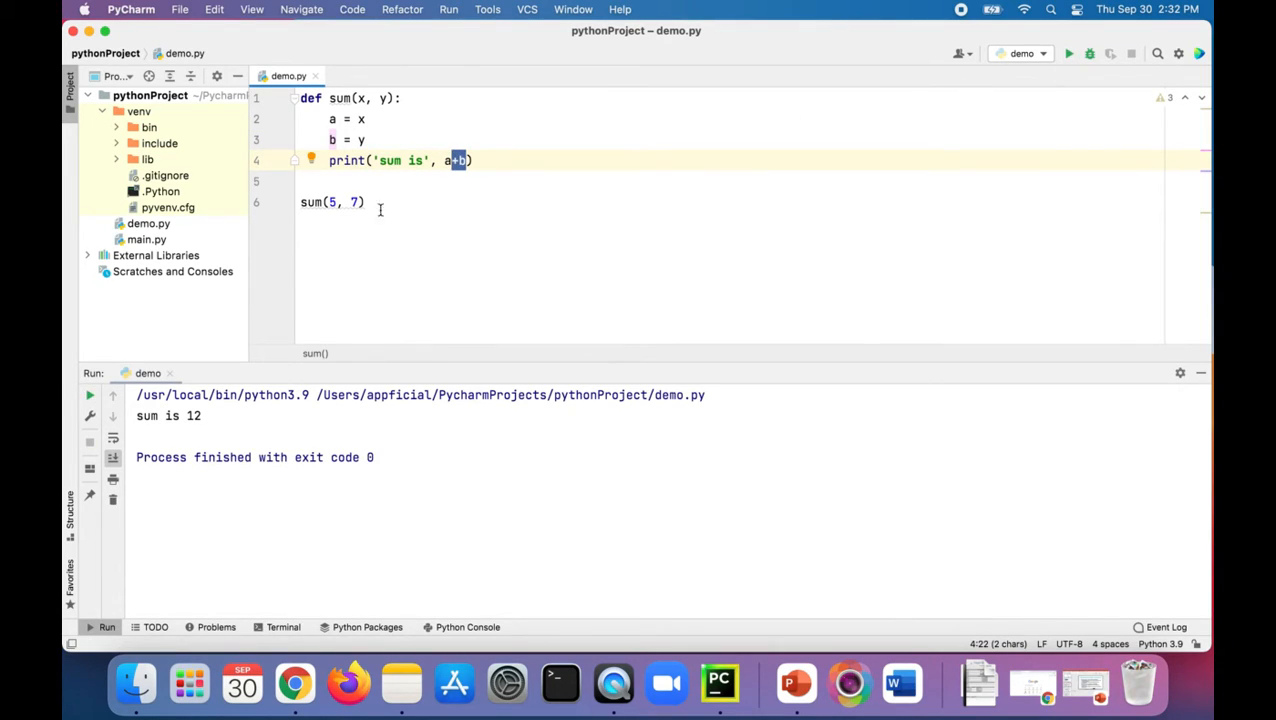
# Change the call to sum(5, 2) and run it, printing 'sum is 7'
pyautogui.write('2')
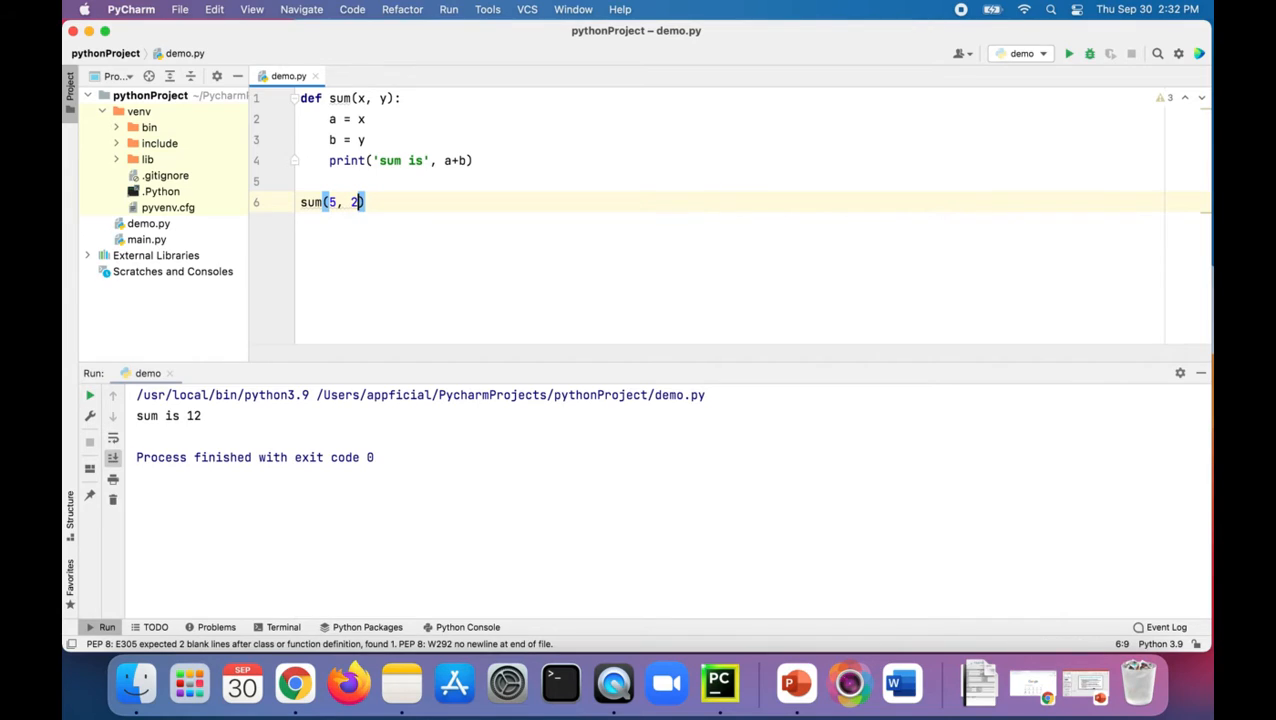
pyautogui.click(1068, 53)
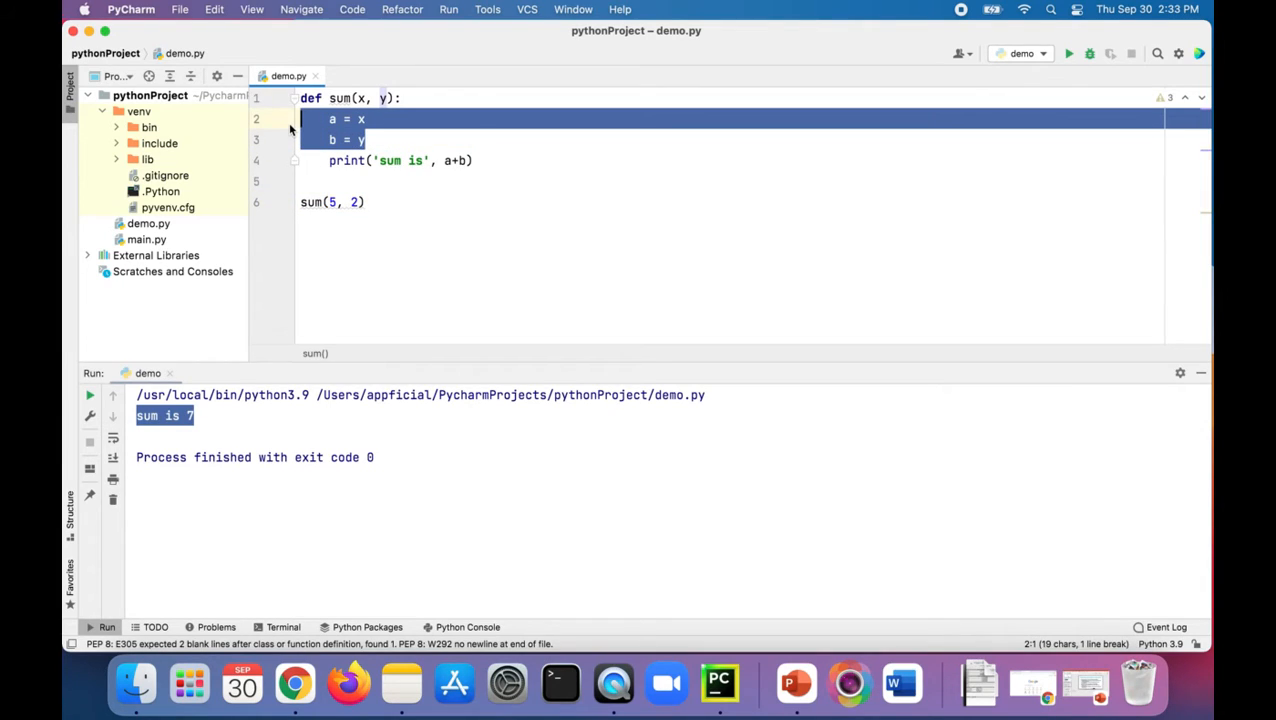
# Delete the a and b assignment lines and print x+y directly
pyautogui.press('Delete')
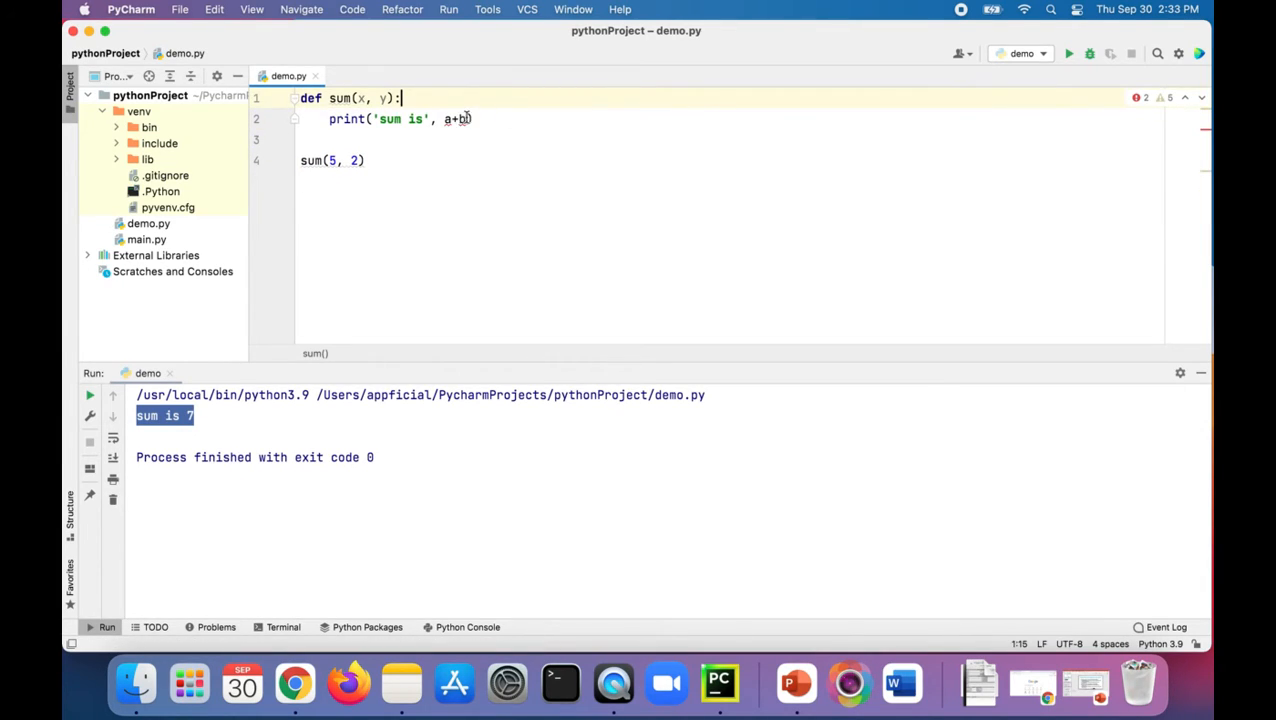
pyautogui.write('x')
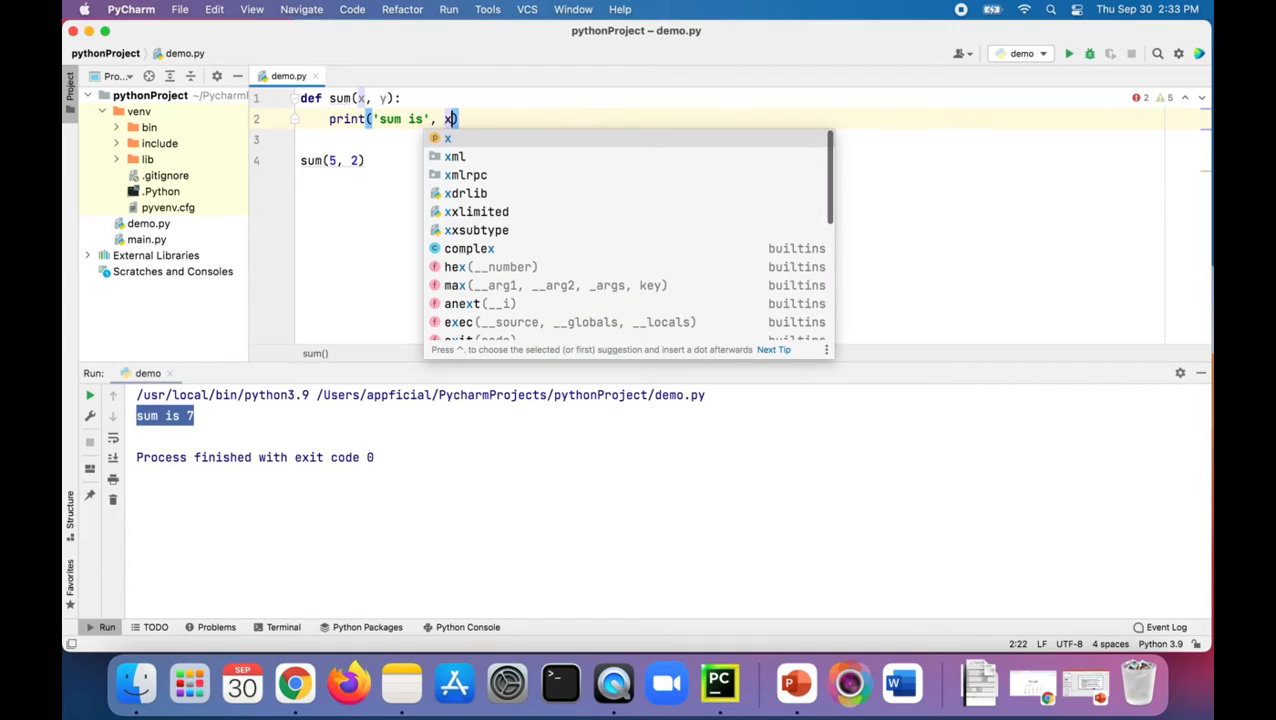
pyautogui.write('+y')
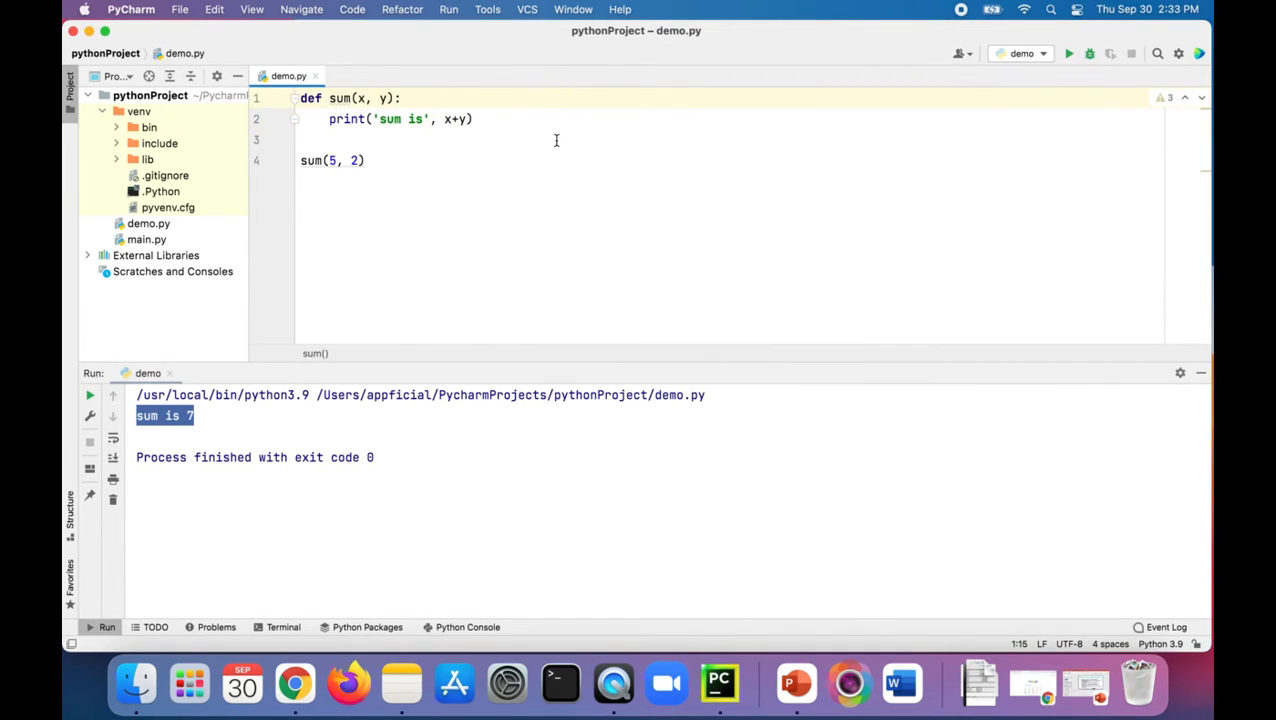
pyautogui.click(544, 267)
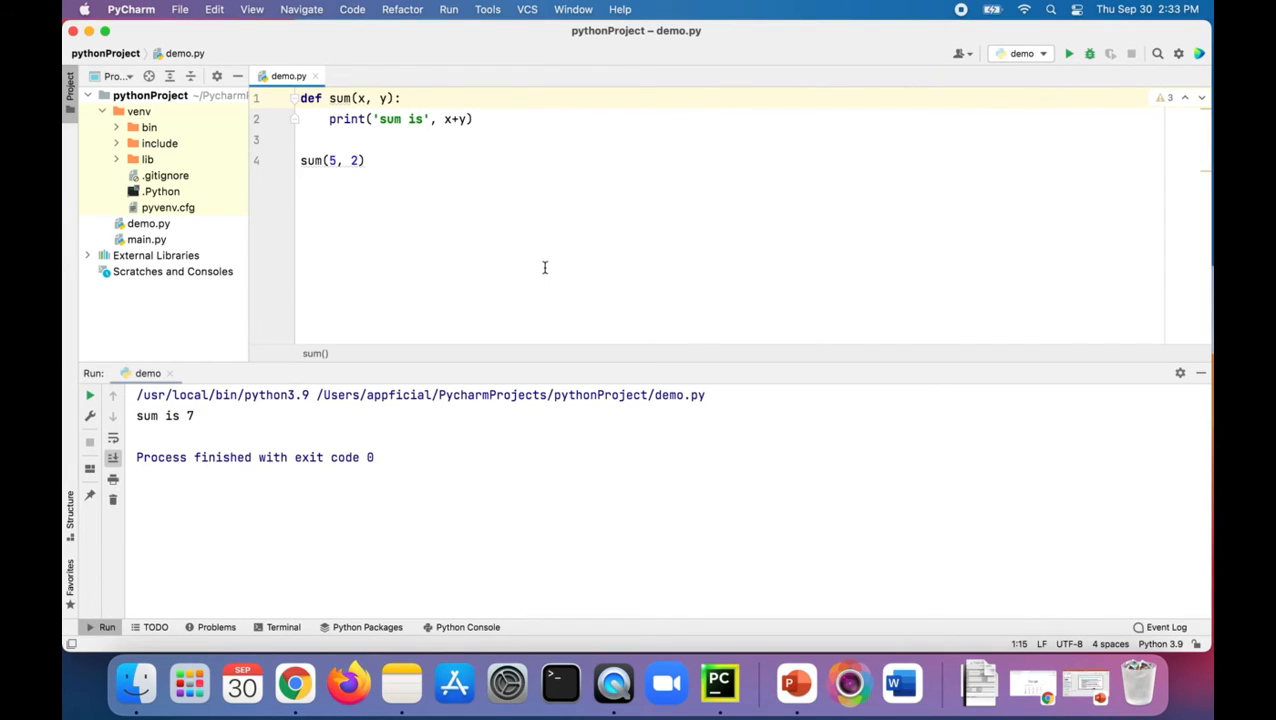
# Call sum(25, 52) and run it for 'sum is 77', highlighting the call and parameters
pyautogui.click(330, 160)
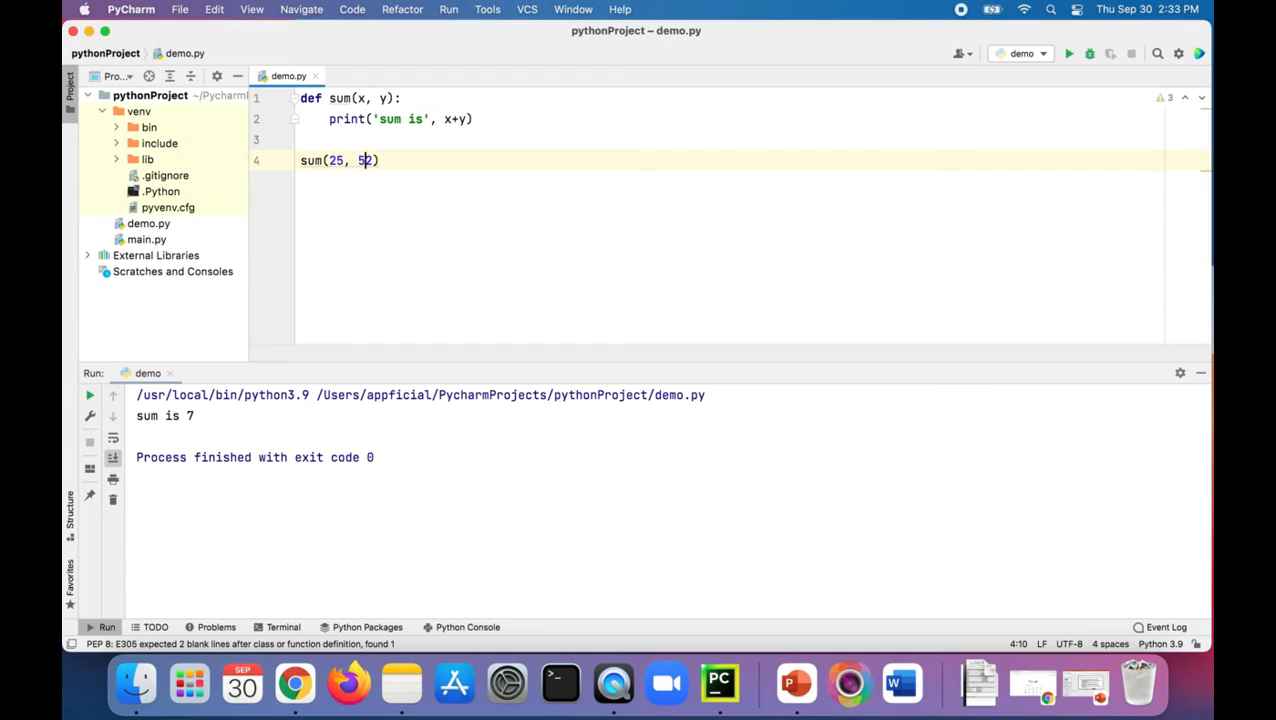
pyautogui.click(1068, 54)
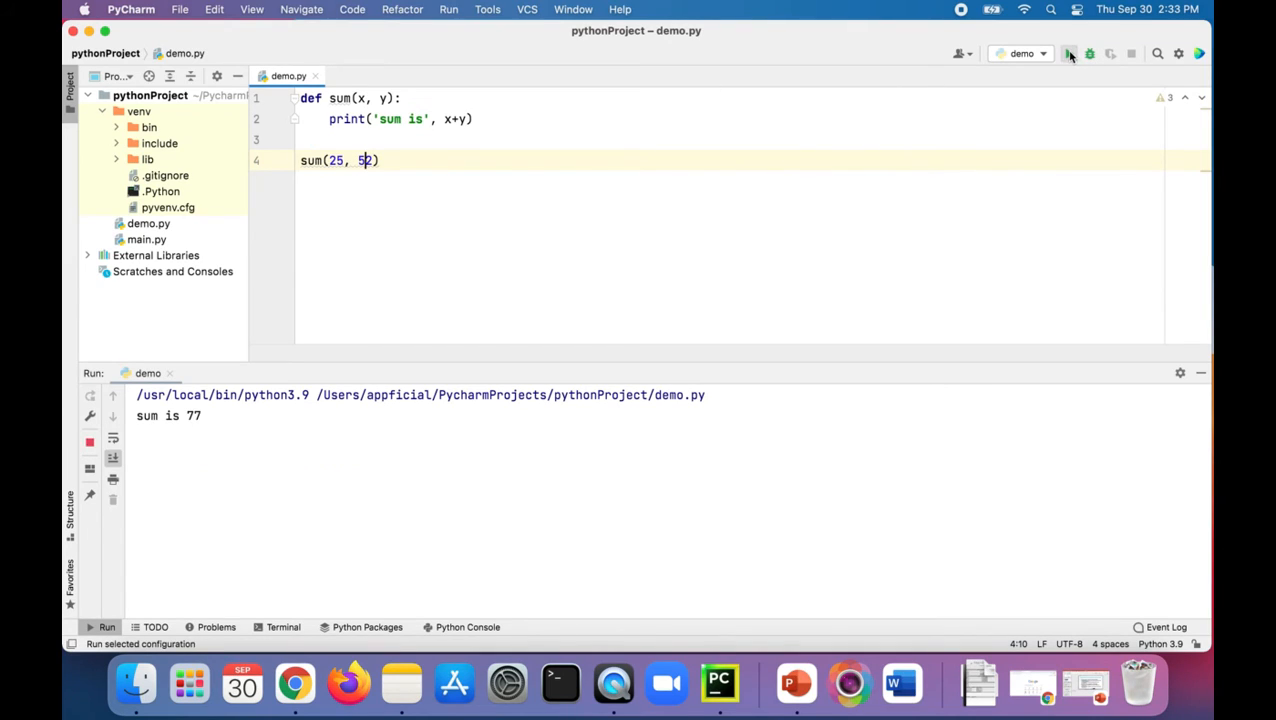
pyautogui.click(1068, 53)
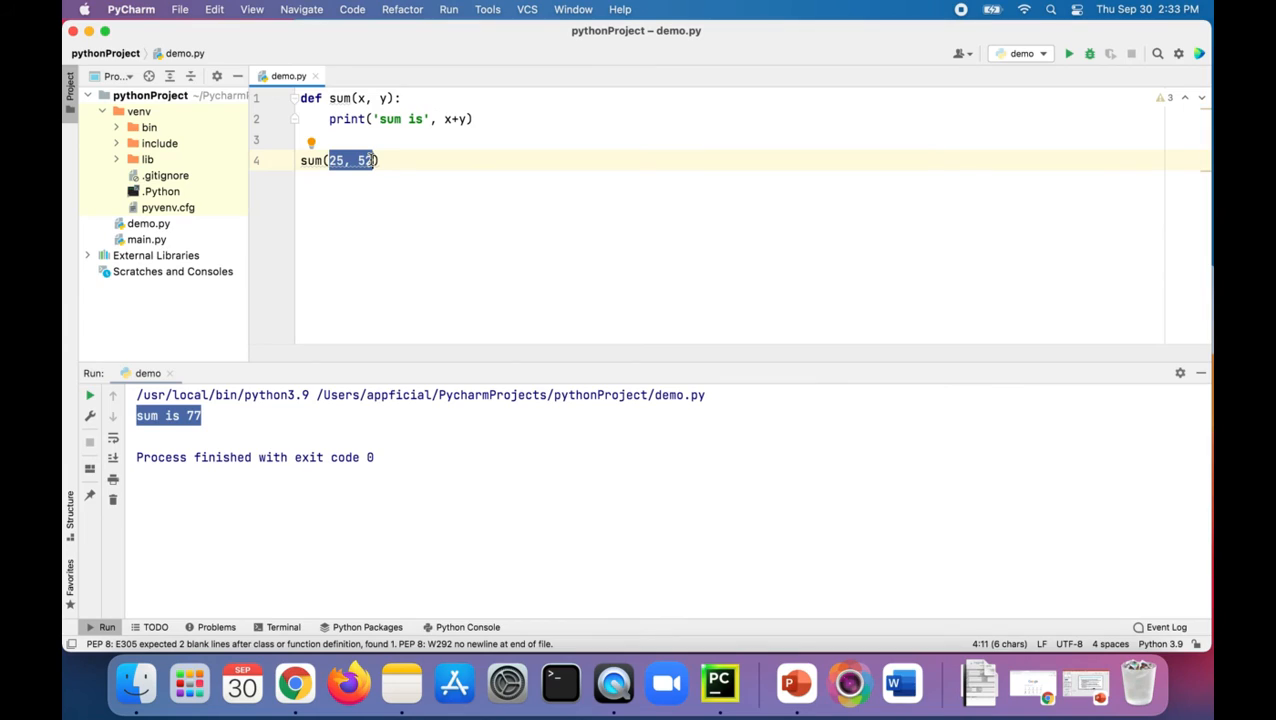
pyautogui.click(313, 160)
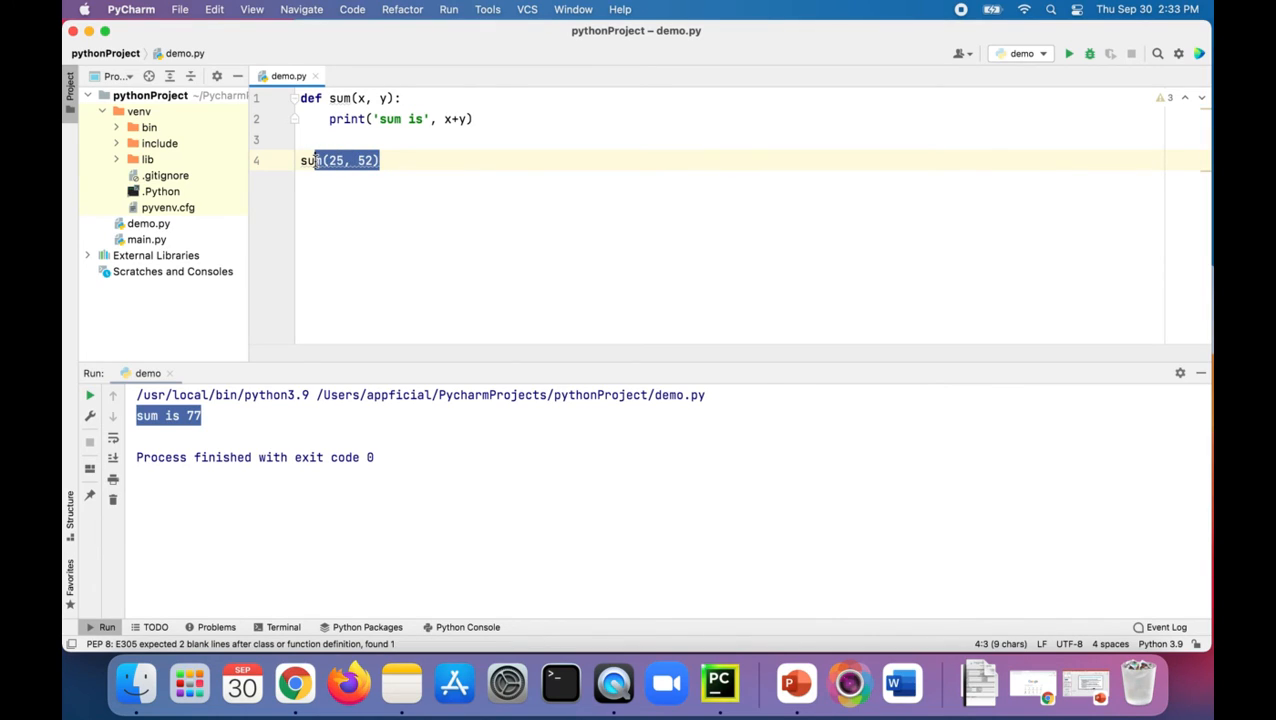
pyautogui.click(356, 98)
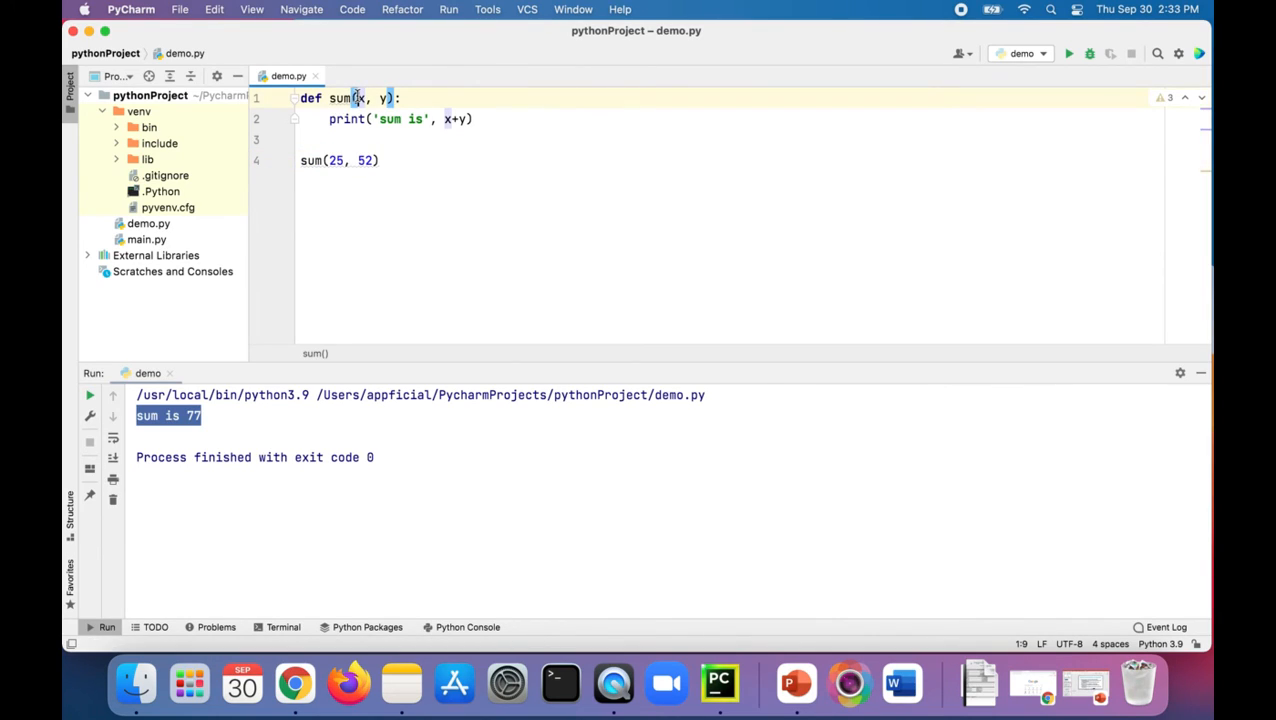